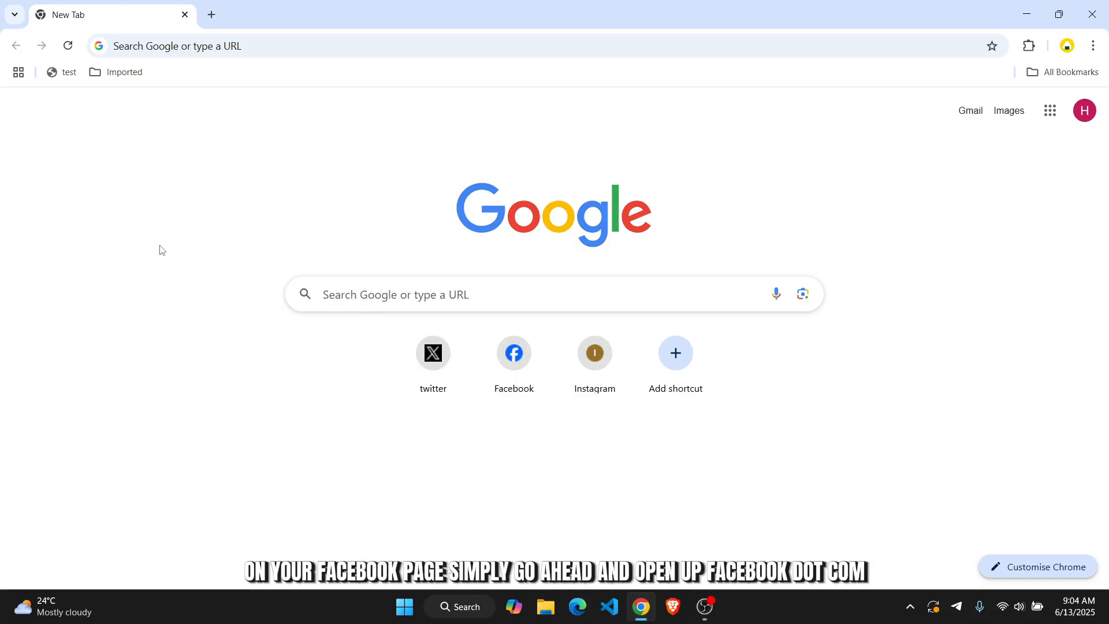
- Load facebook.com from the Facebook shortcut tile on Chrome's New Tab page
{"action": "left_click", "coordinate": [514, 353]}
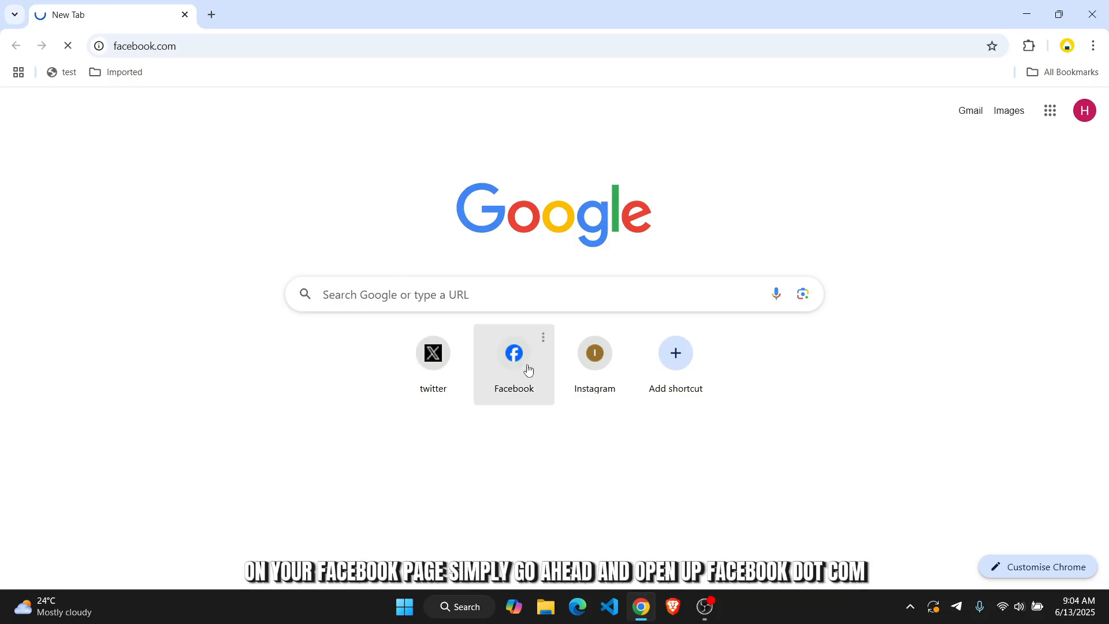
{"action": "left_click", "coordinate": [514, 353]}
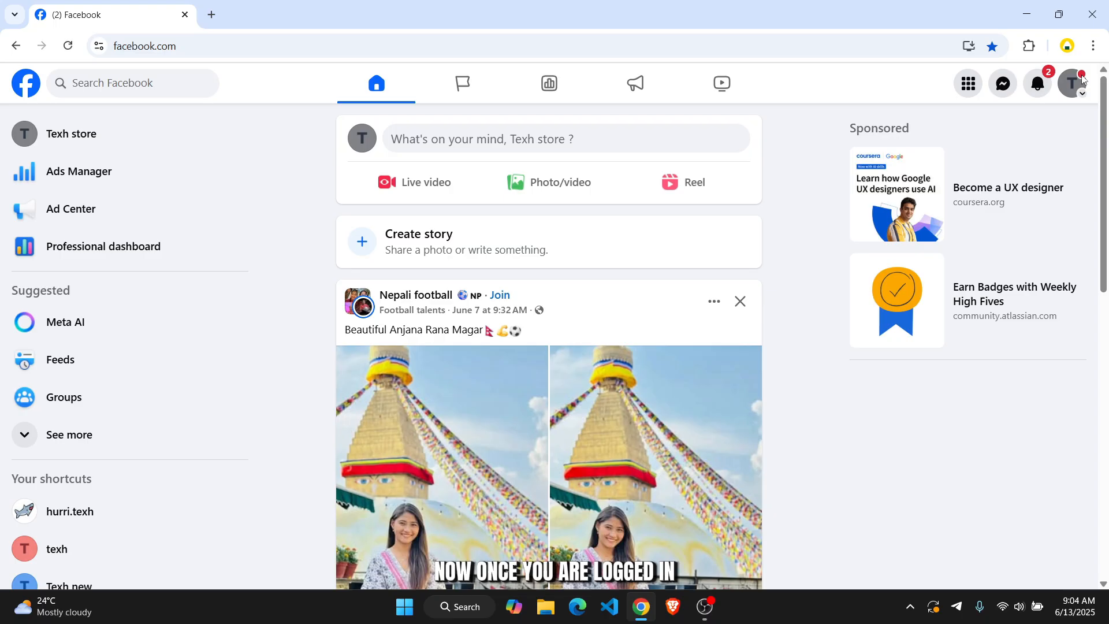
- Open the Texh store Page profile from the Facebook left sidebar
{"action": "left_click", "coordinate": [1073, 83]}
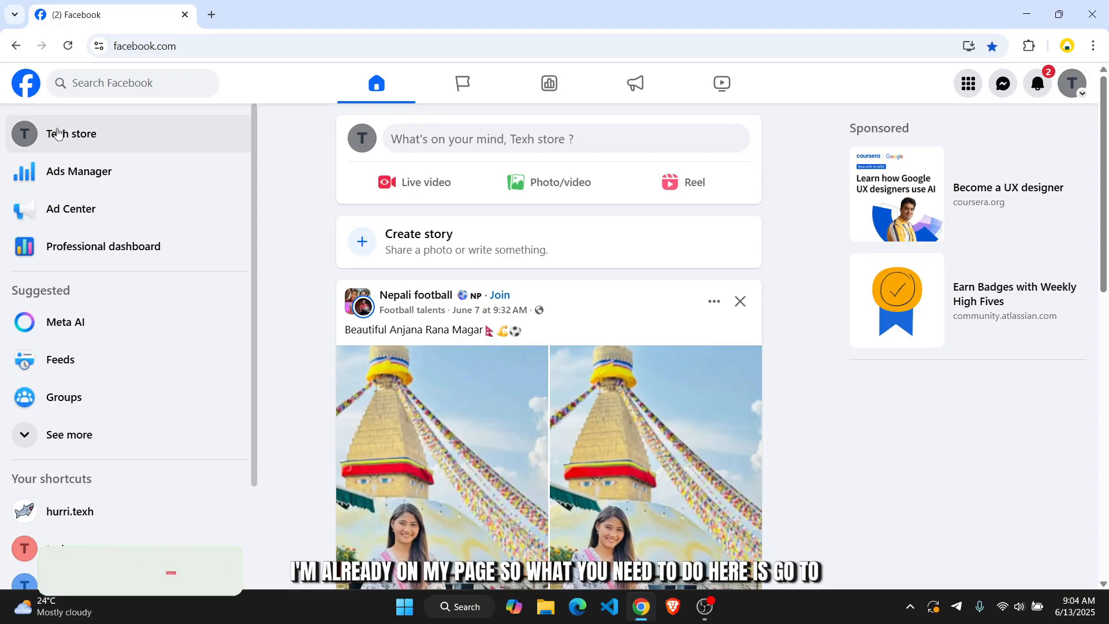
{"action": "left_click", "coordinate": [70, 134]}
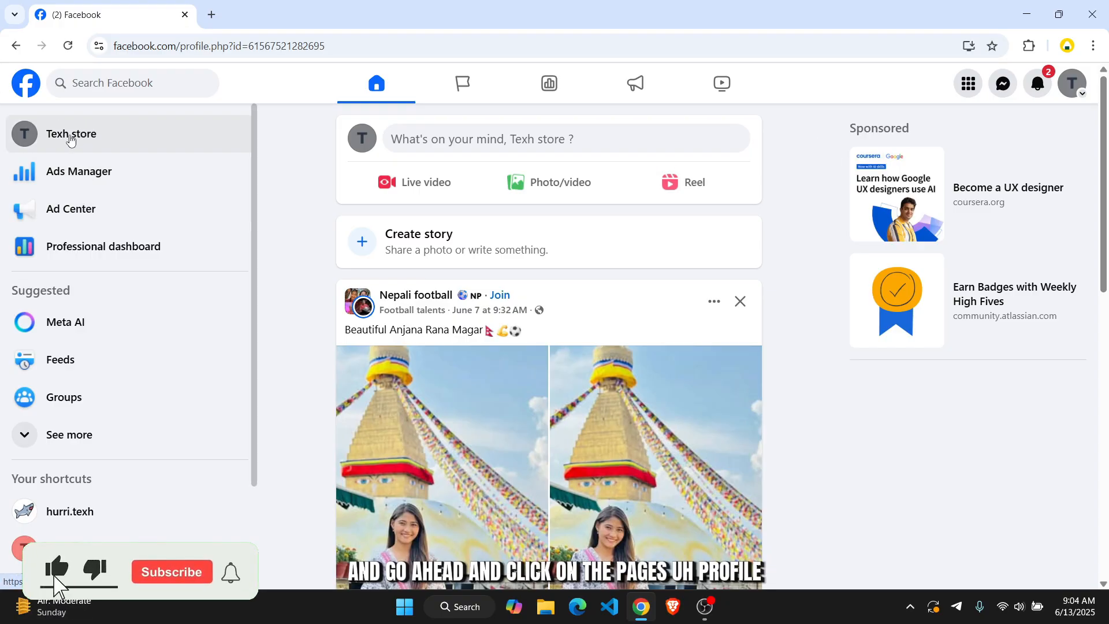
{"action": "left_click", "coordinate": [71, 134]}
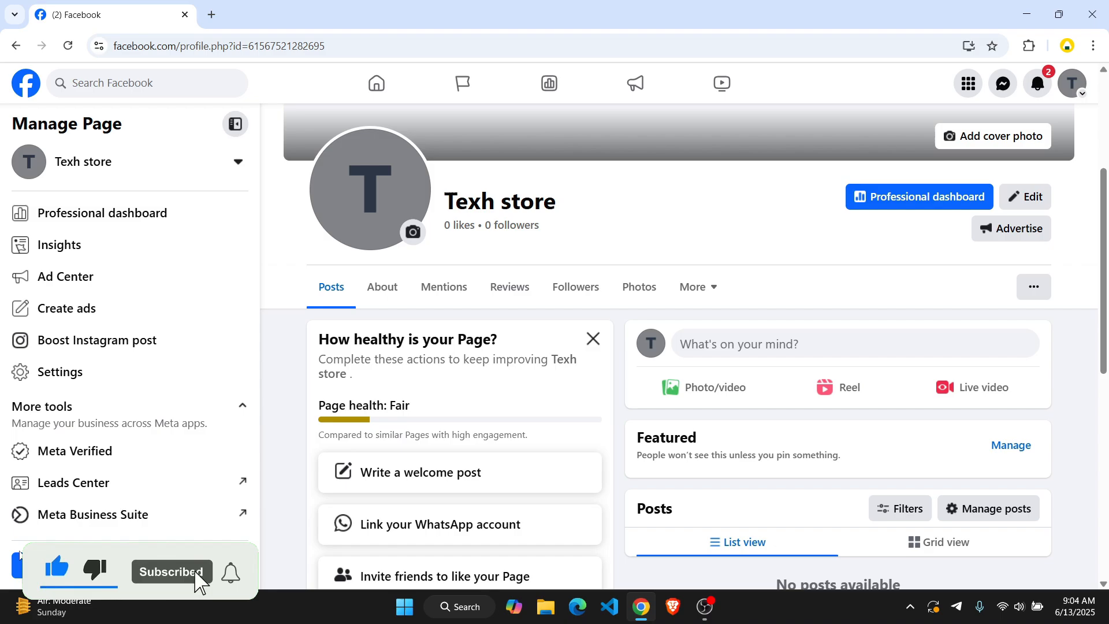
{"action": "mouse_move", "coordinate": [92, 514]}
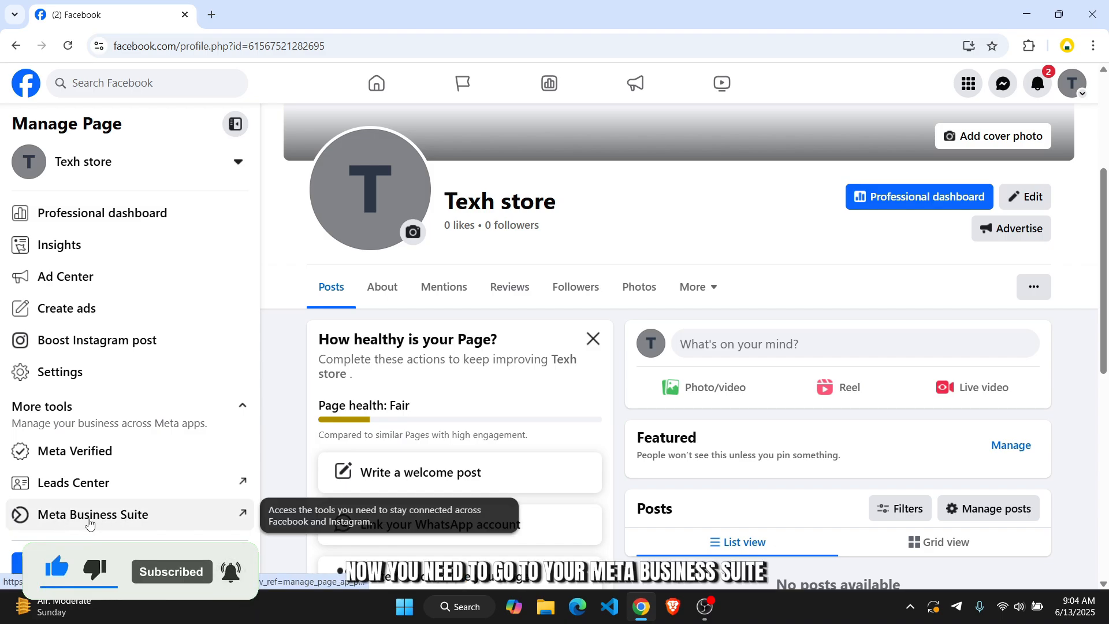
- Go through Meta Business Suite's All tools to the Inbox and its Automations list
{"action": "left_click", "coordinate": [92, 514]}
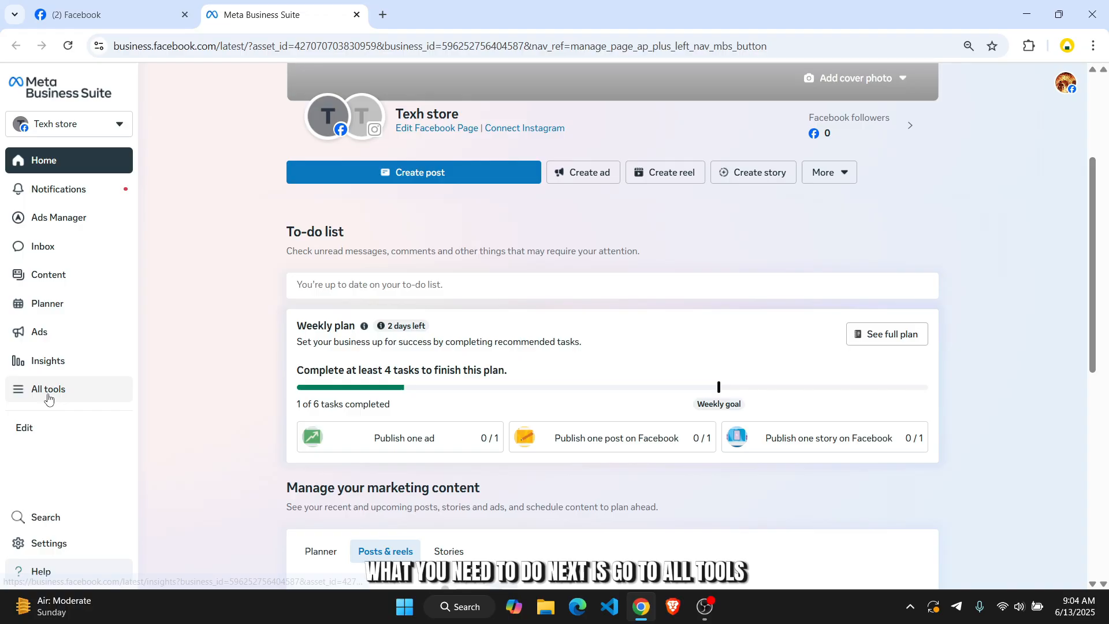
{"action": "left_click", "coordinate": [48, 388]}
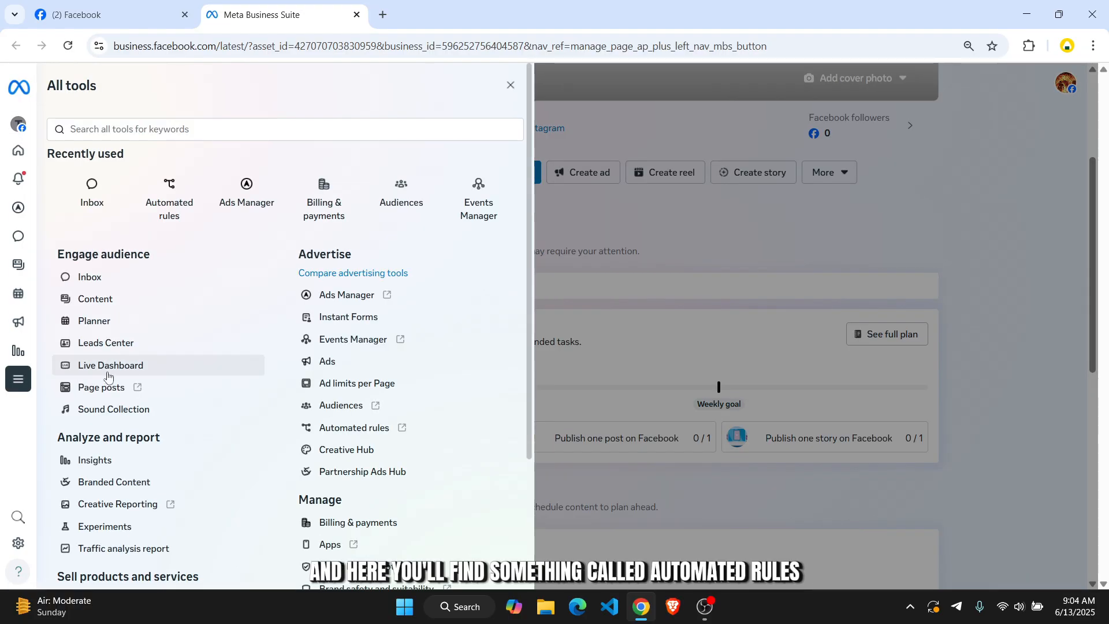
{"action": "mouse_move", "coordinate": [353, 428]}
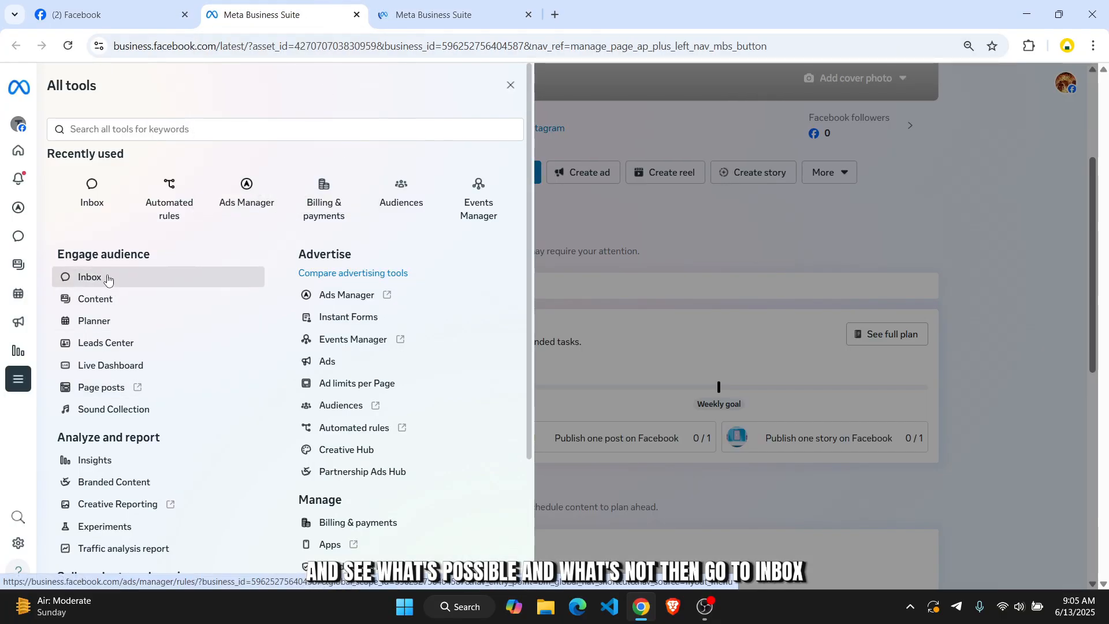
{"action": "left_click", "coordinate": [89, 277]}
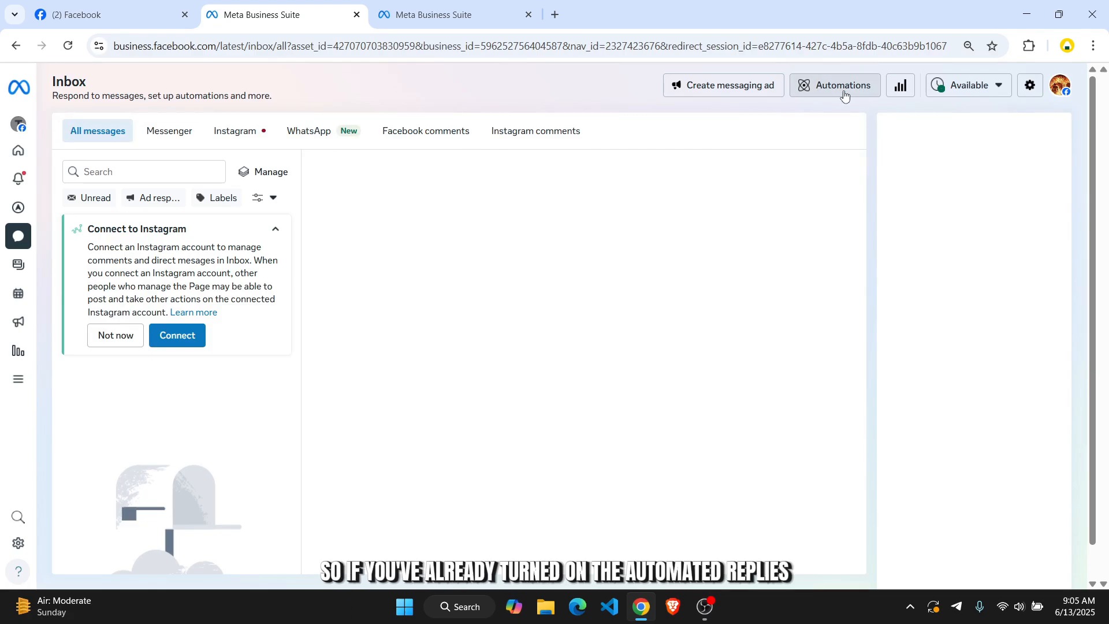
{"action": "left_click", "coordinate": [833, 84]}
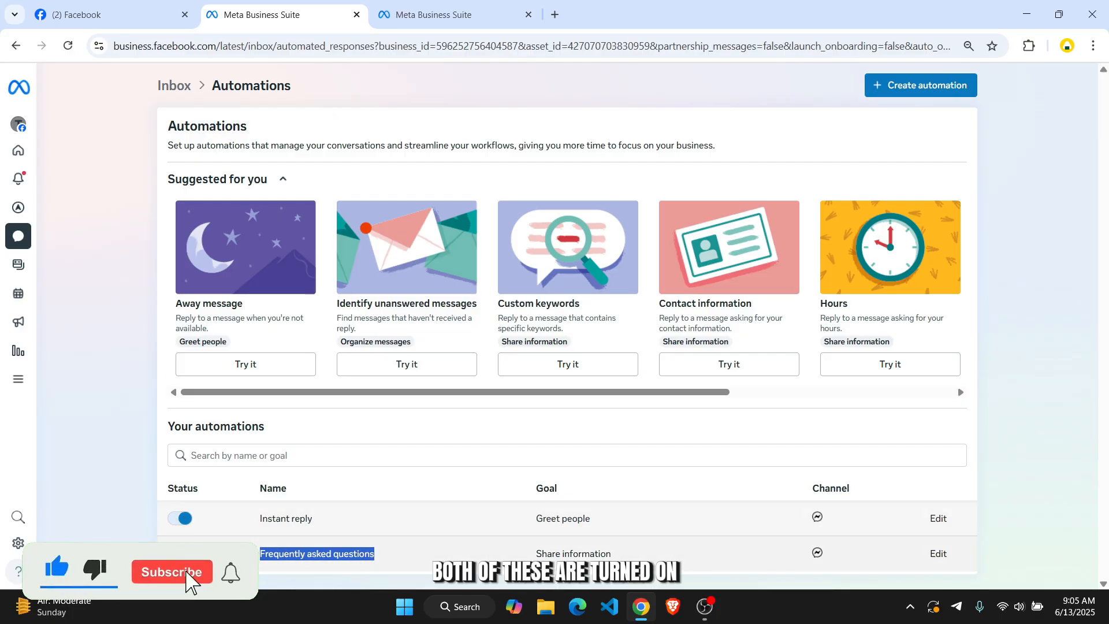
- Switch off the Instant reply and Frequently asked questions status toggles
{"action": "left_click", "coordinate": [180, 517]}
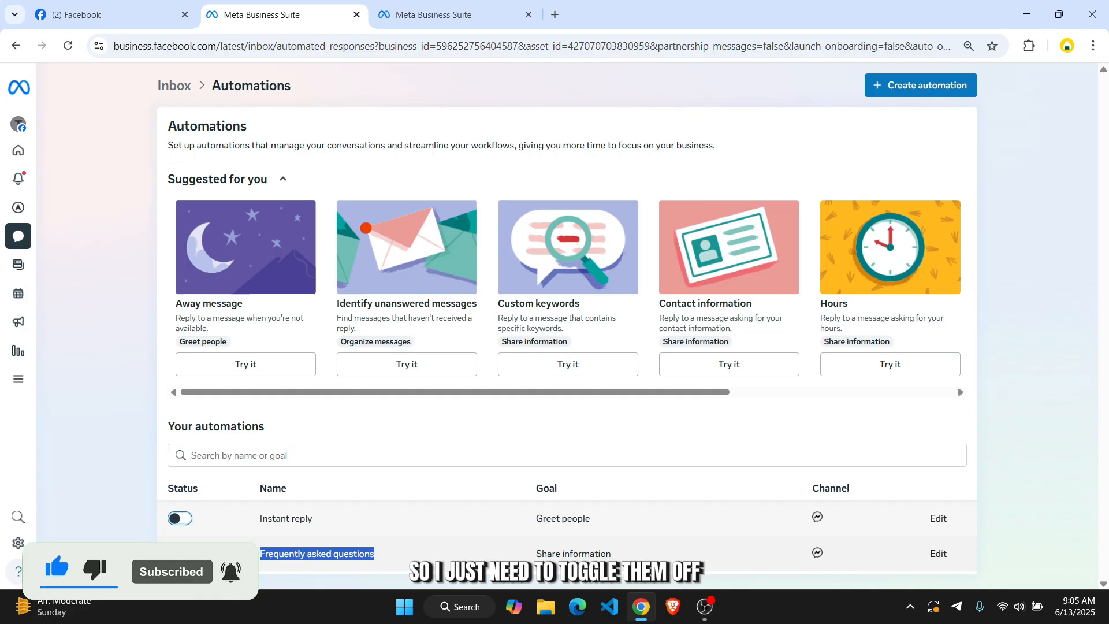
{"action": "left_click", "coordinate": [179, 517]}
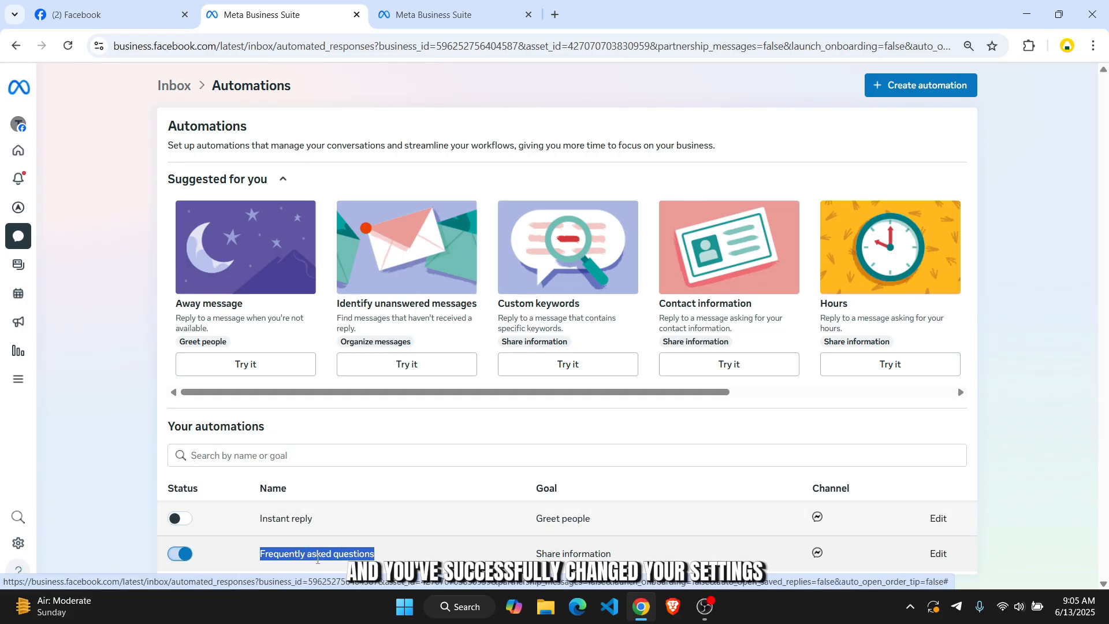
{"action": "left_click", "coordinate": [179, 554]}
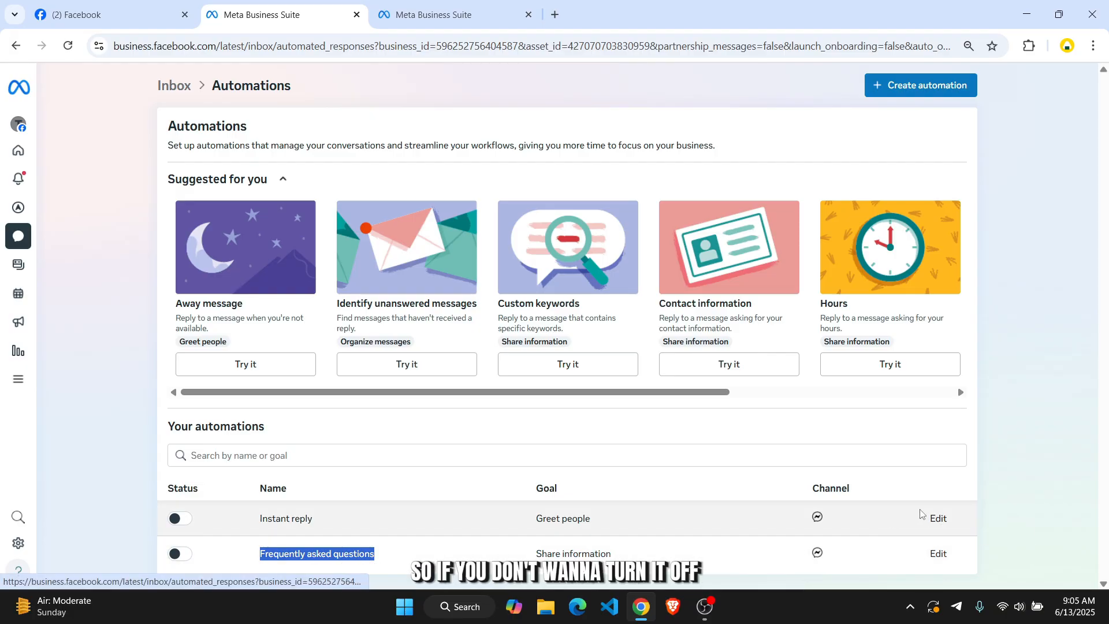
{"action": "mouse_move", "coordinate": [1093, 366]}
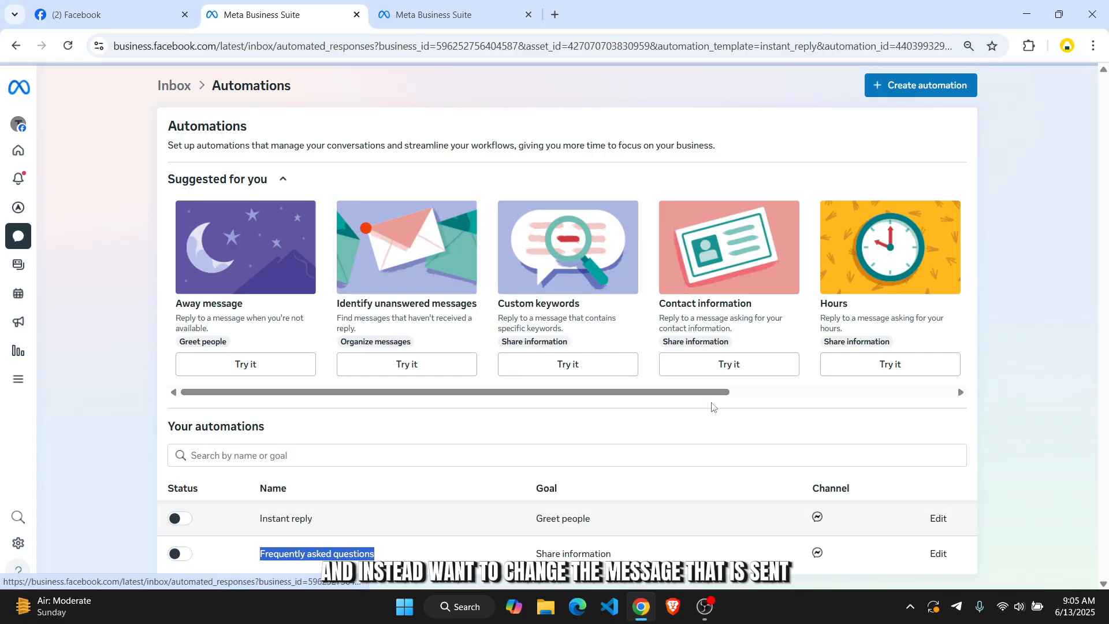
- Open the Instant reply automation's edit page and close the extra Business Suite tab
{"action": "left_click", "coordinate": [938, 518]}
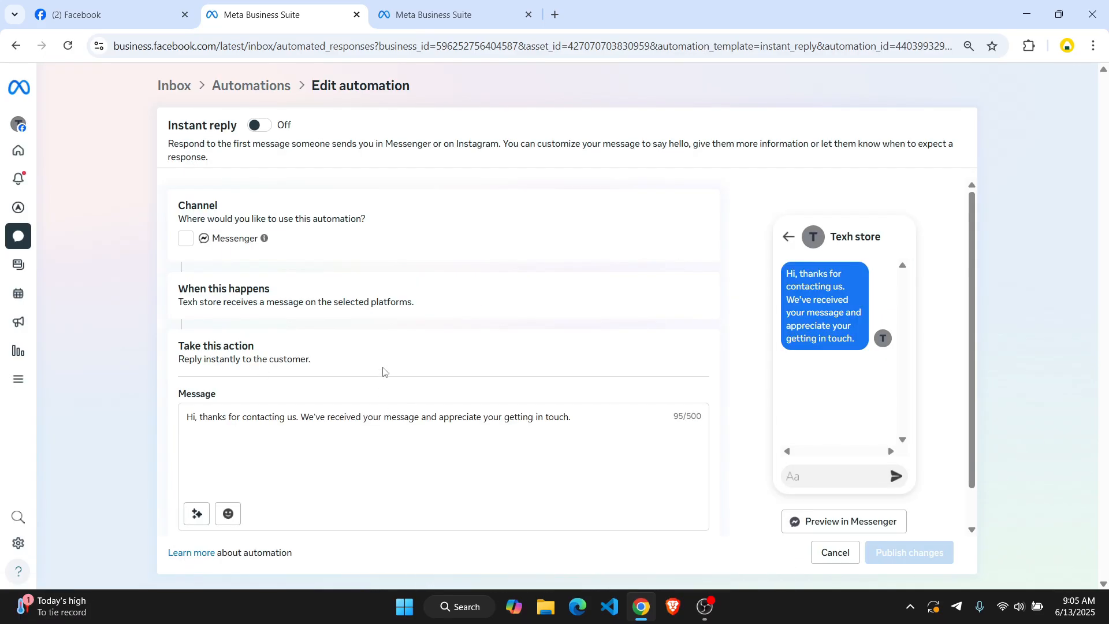
{"action": "triple_click", "coordinate": [378, 417]}
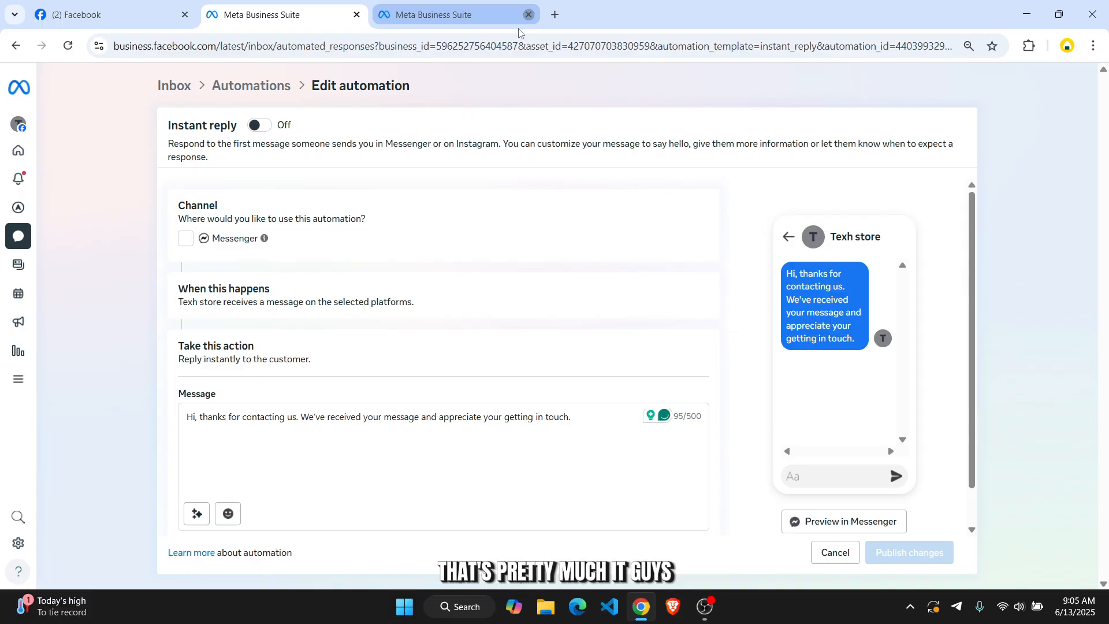
{"action": "left_click", "coordinate": [527, 14]}
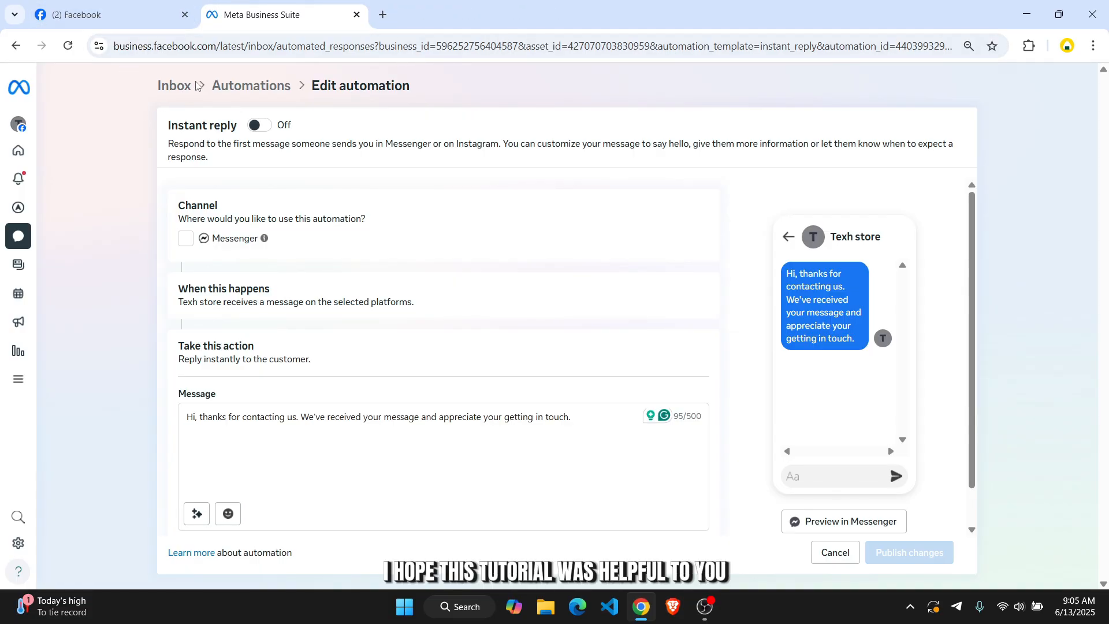